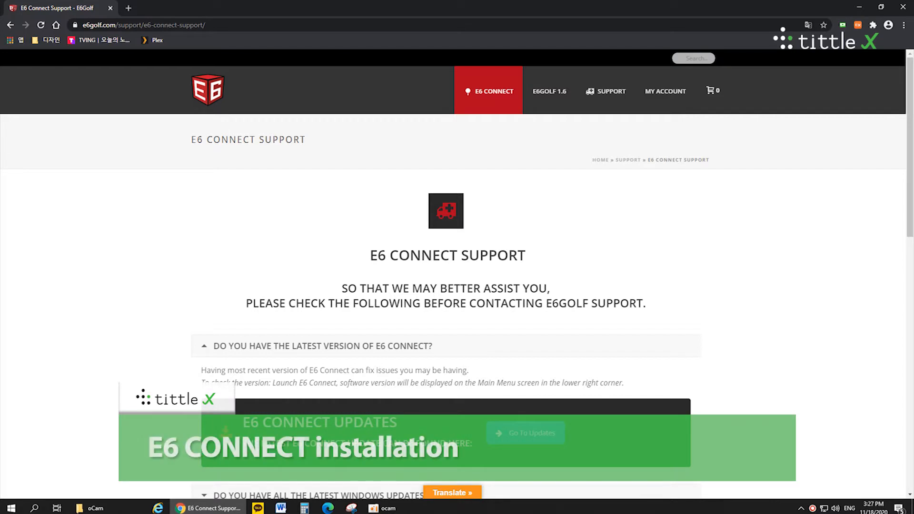
Step: Download the E6 Connect 1.4.6.0 installer from the updates page and launch its setup wizard
scroll("down", 3)
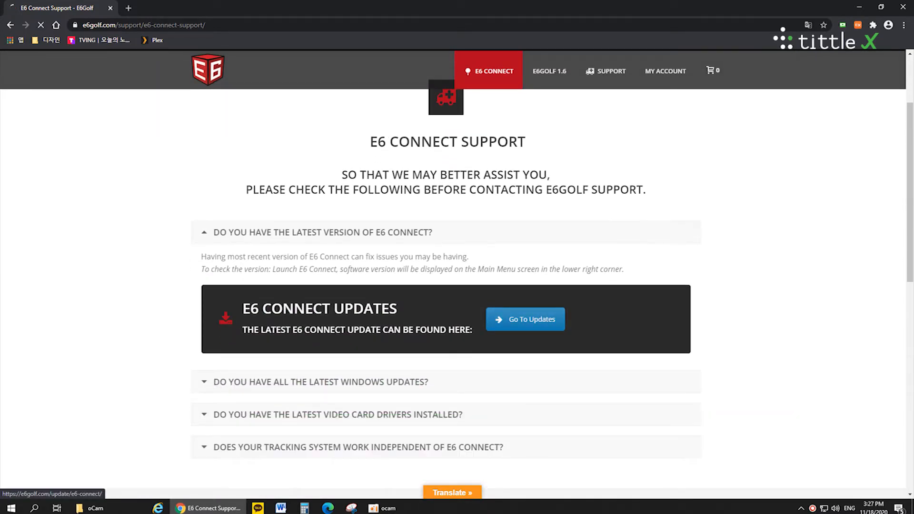
left_click(525, 319)
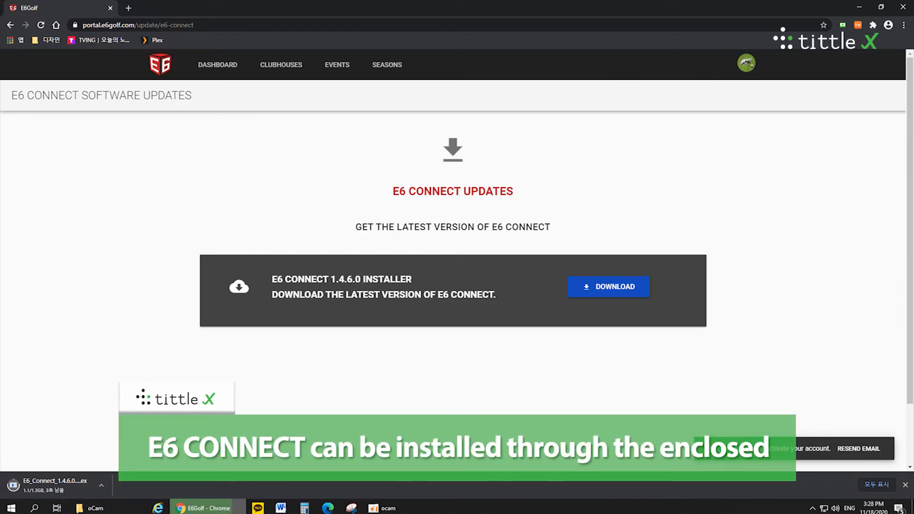
left_click(858, 448)
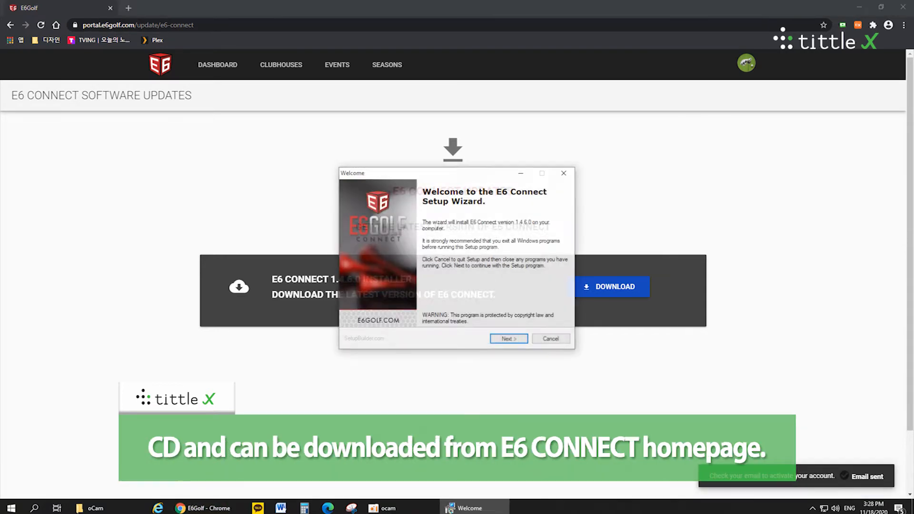
Step: Complete the E6 Connect installation so its shortcut appears on the desktop
left_click(508, 338)
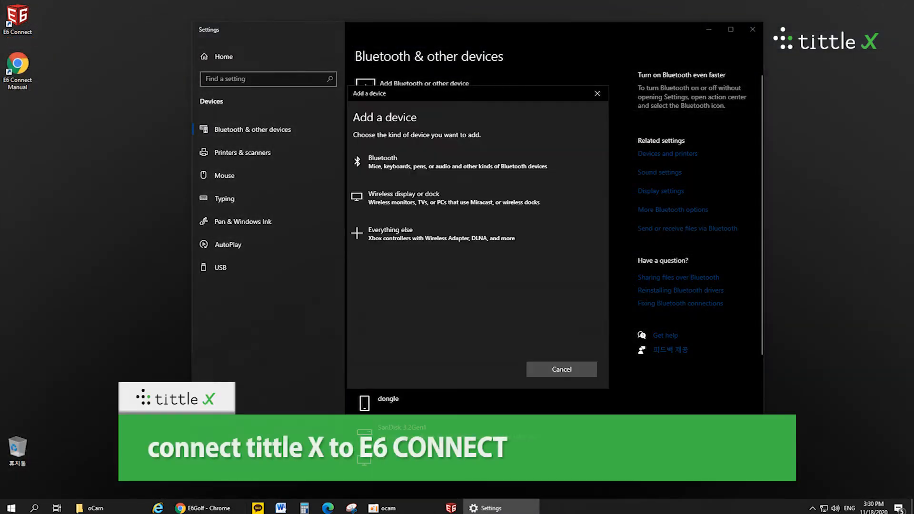
Step: Pair the tittle-t device over Bluetooth in Add a device and dismiss the finished pairing dialog
left_click(383, 162)
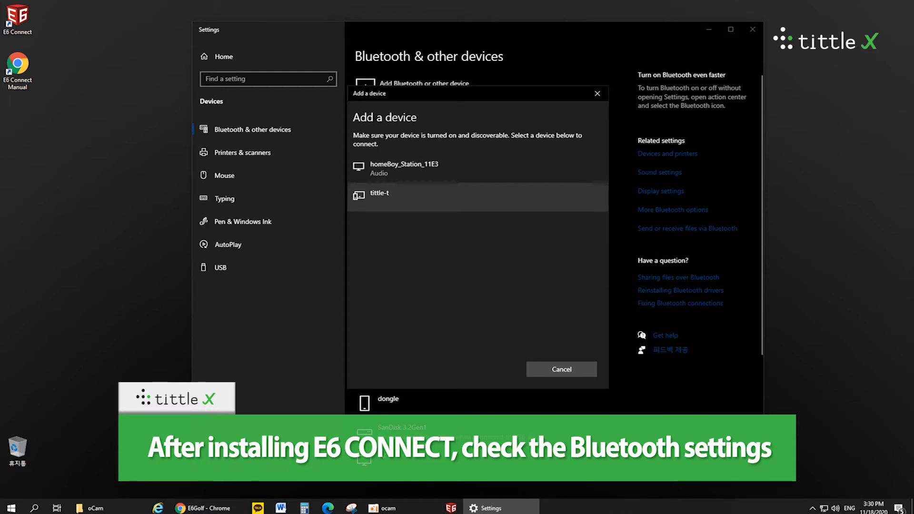
left_click(379, 193)
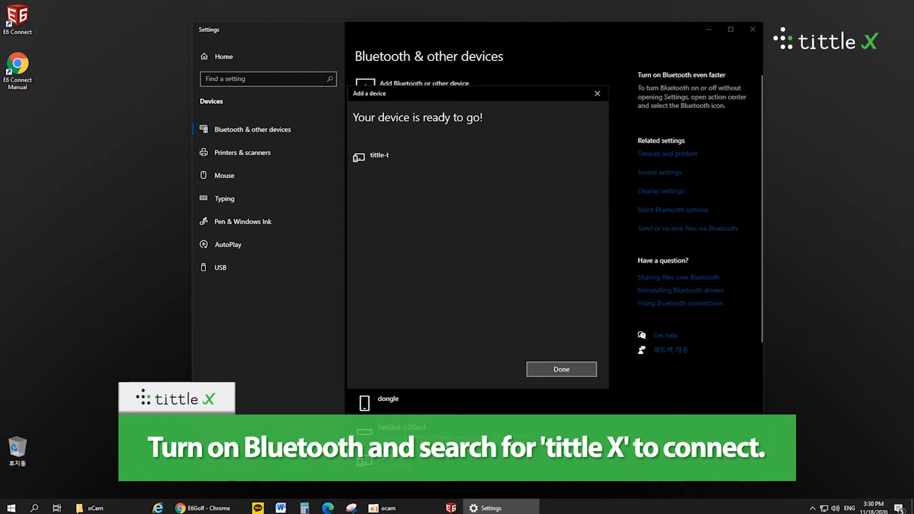
left_click(562, 369)
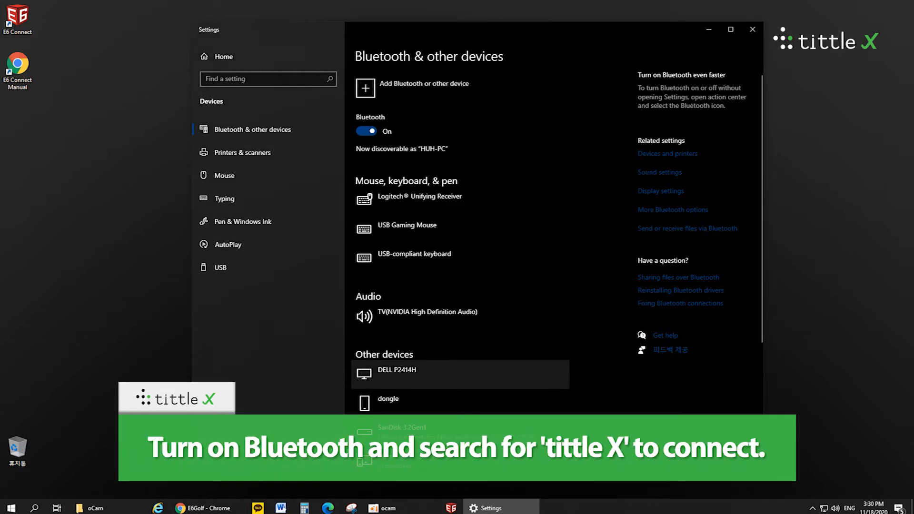
scroll("down", 3)
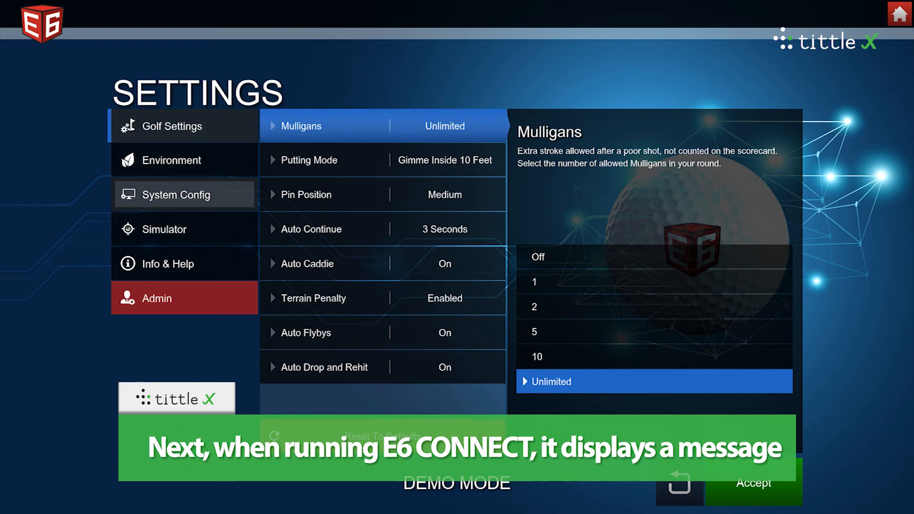
left_click(164, 229)
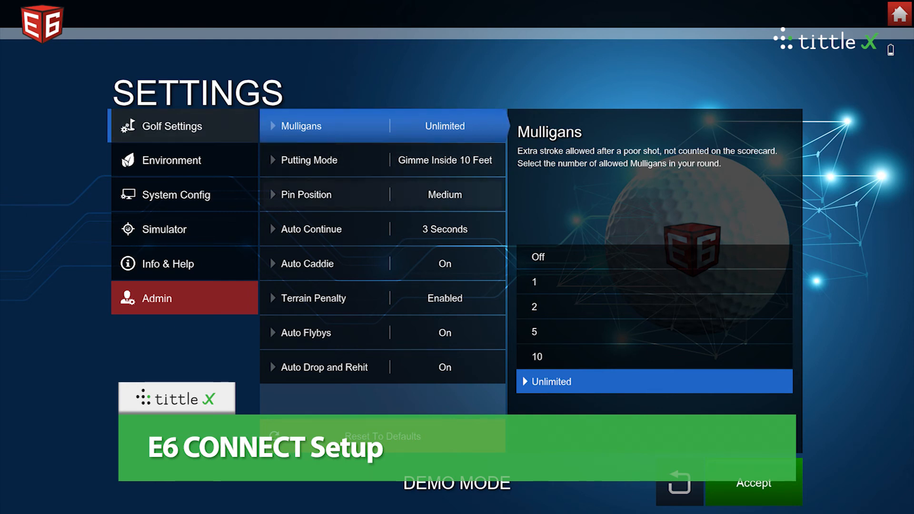
left_click(173, 160)
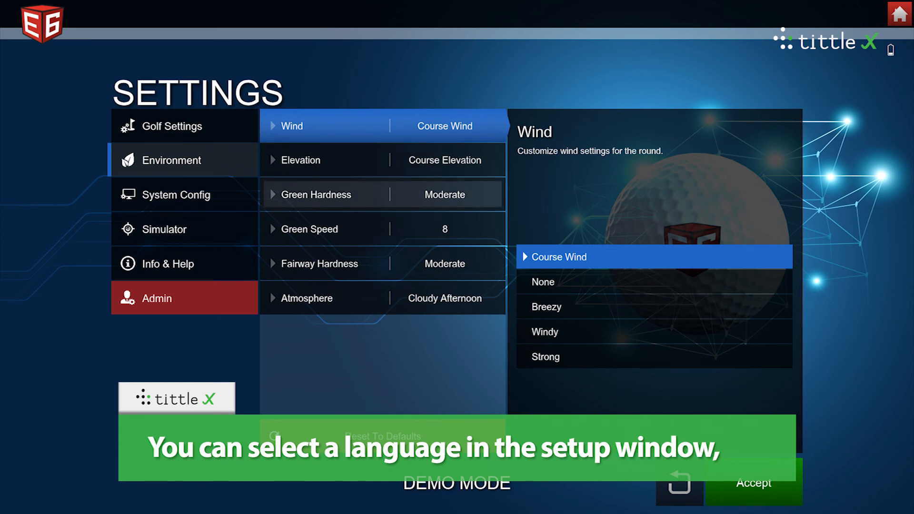
left_click(176, 194)
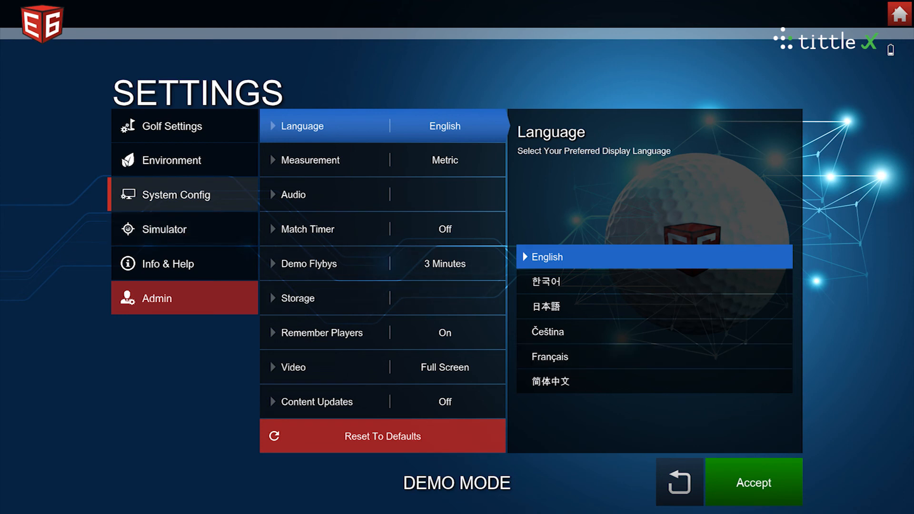
left_click(172, 125)
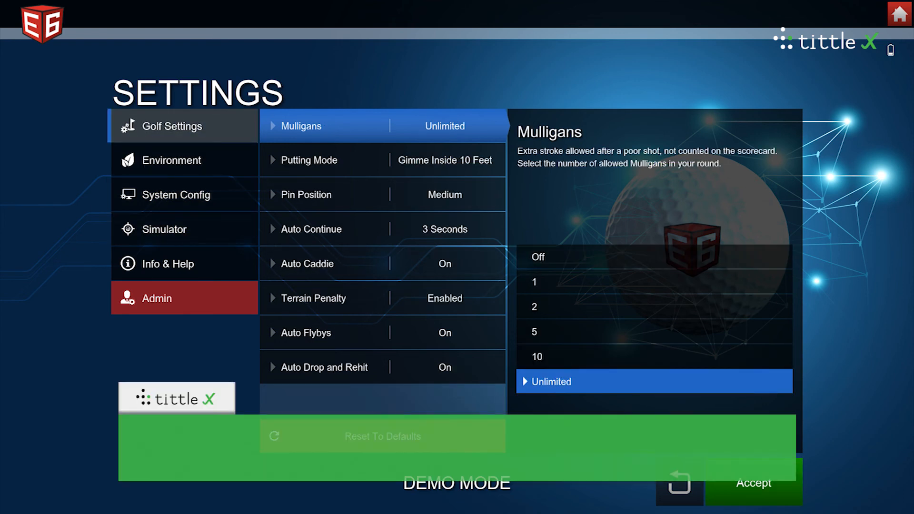